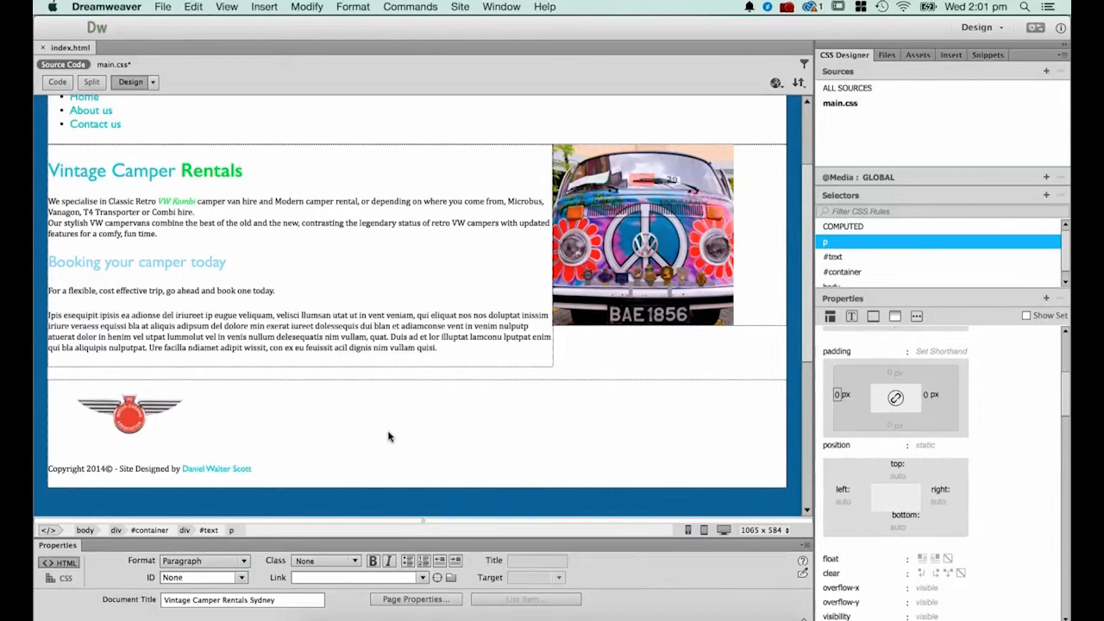
pyautogui.moveTo(397, 335)
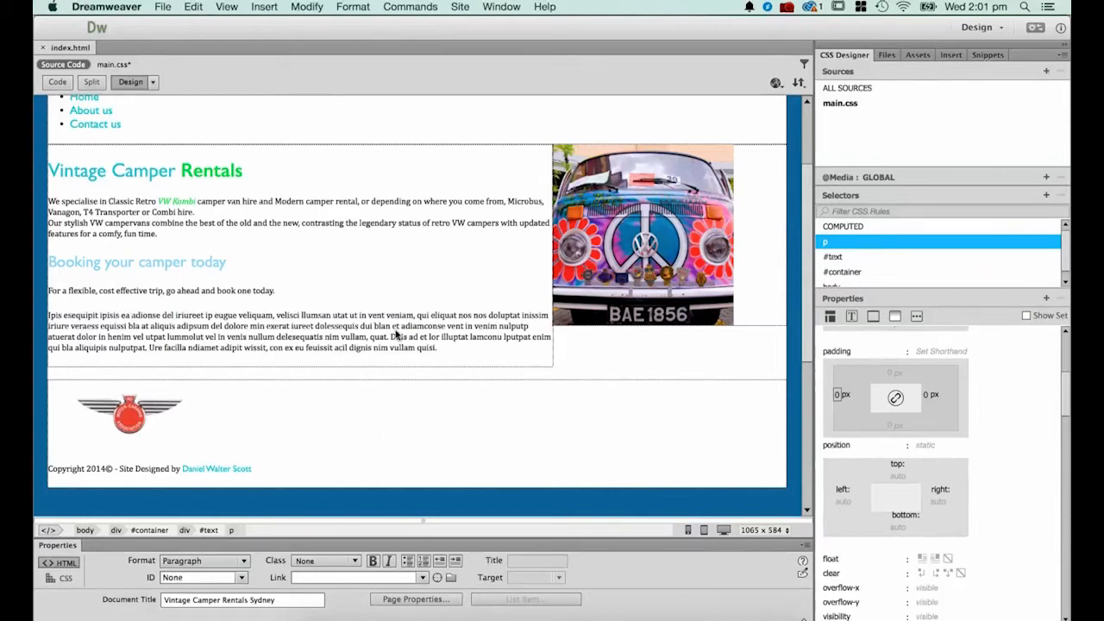
# Step: Select the #text div and give its rule padding-left 40px and padding-right 20px in CSS Designer
pyautogui.scroll(3)
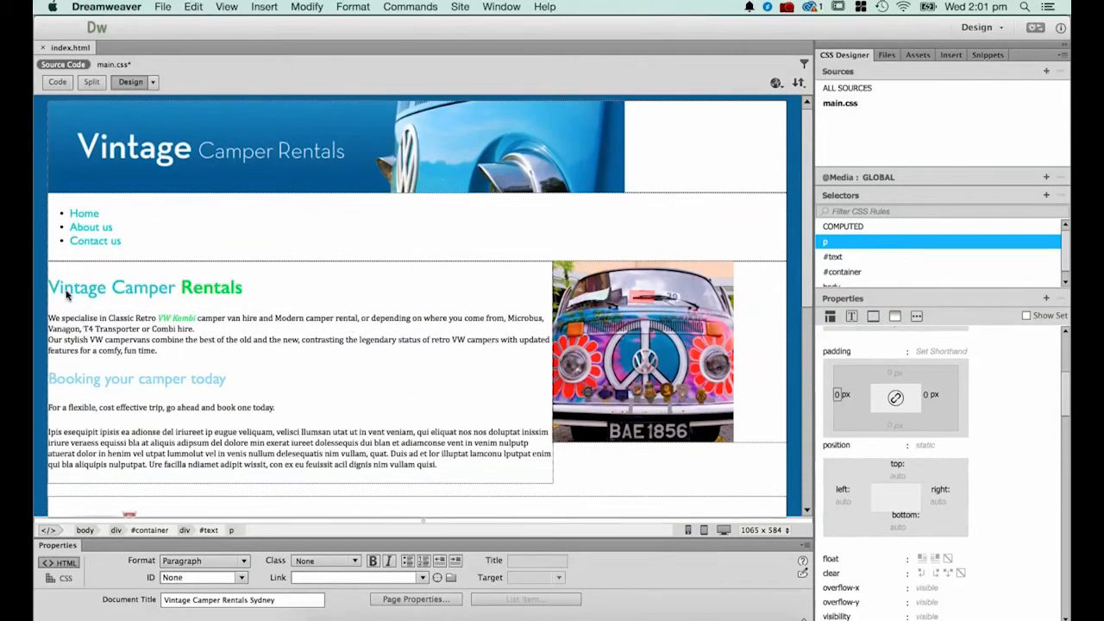
pyautogui.moveTo(104, 302)
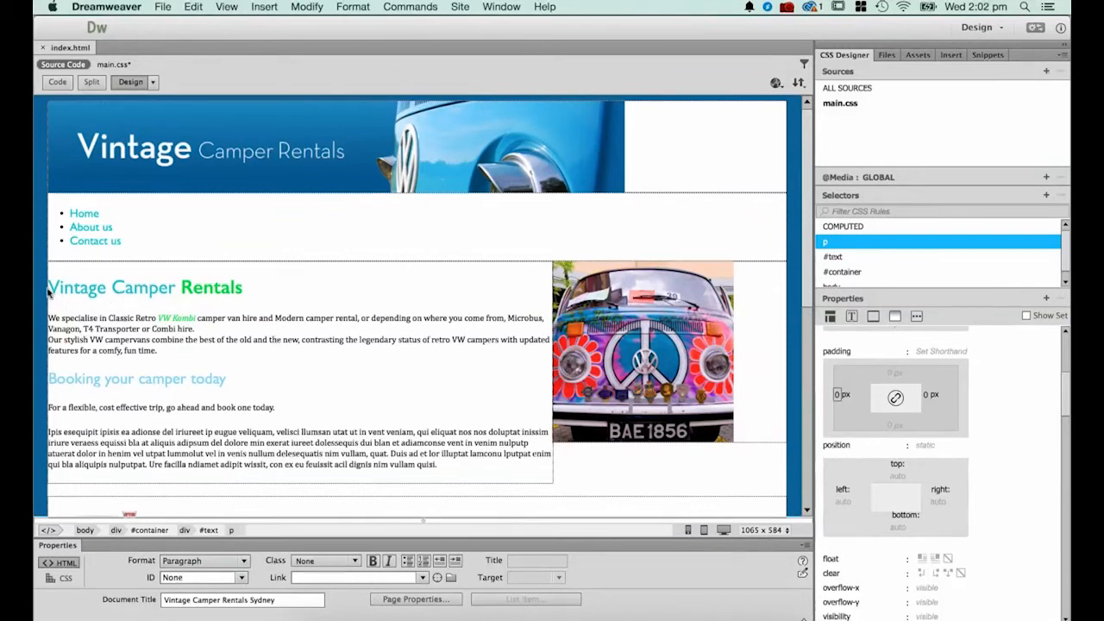
pyautogui.moveTo(48, 406)
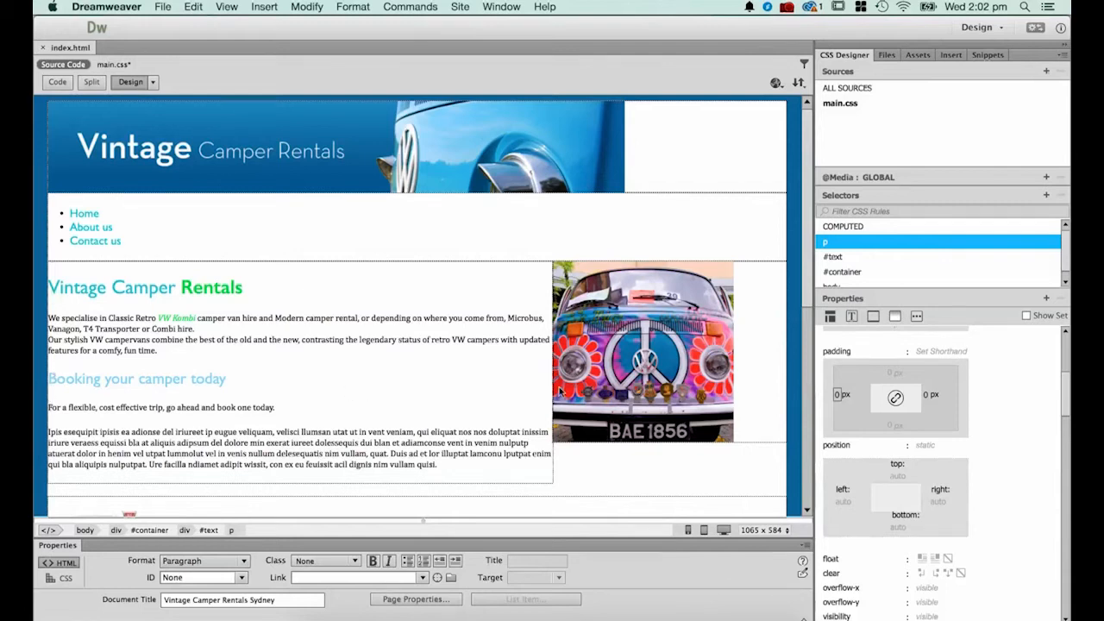
pyautogui.moveTo(487, 365)
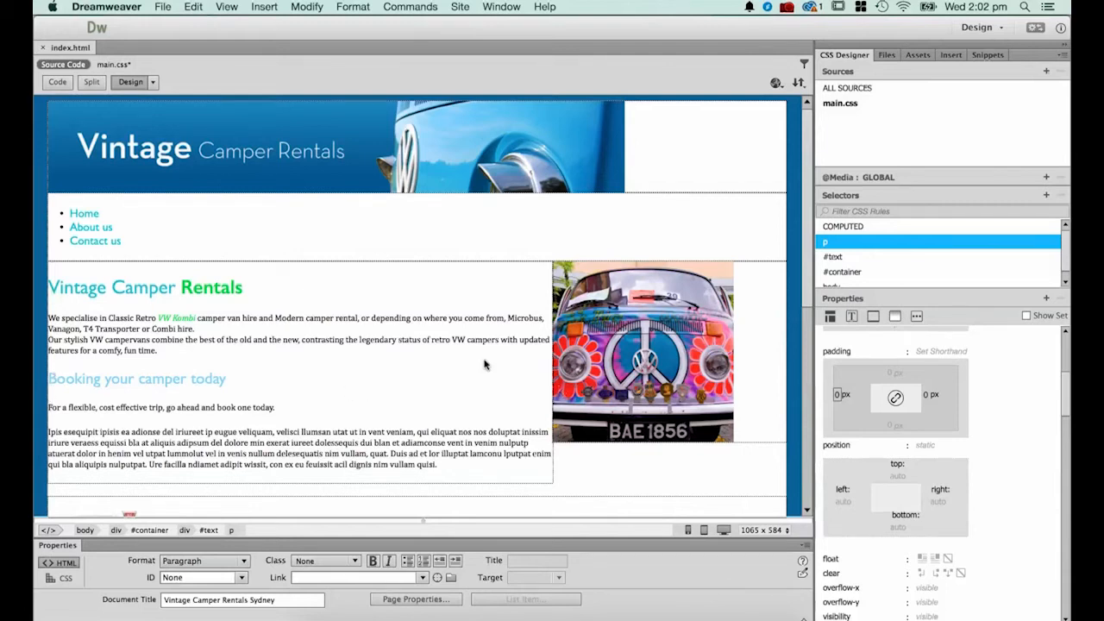
pyautogui.moveTo(96, 356)
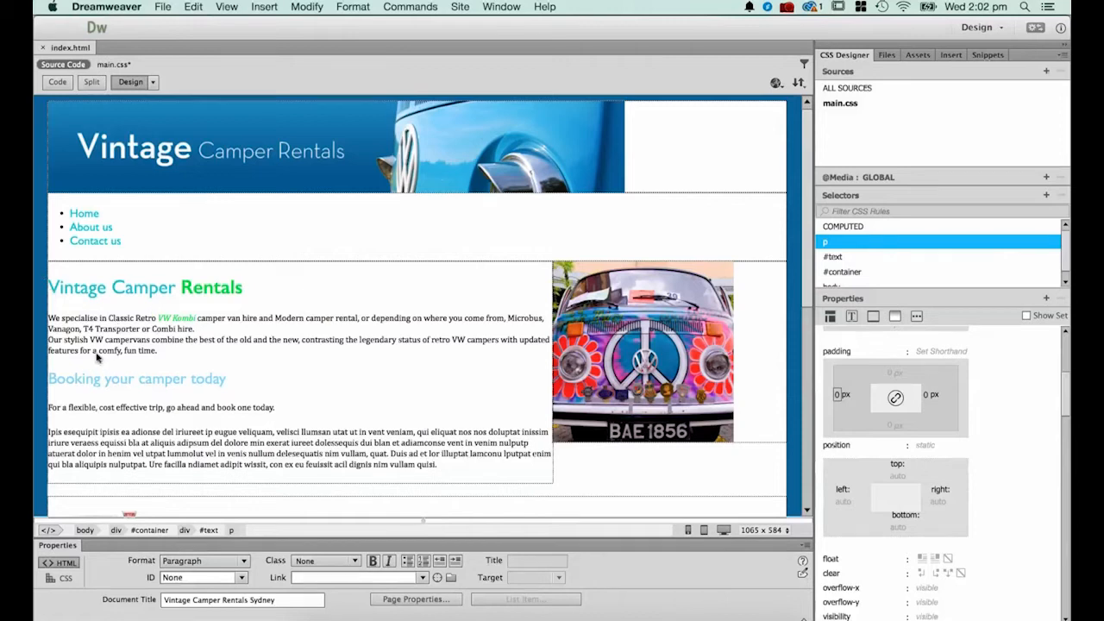
pyautogui.moveTo(335, 362)
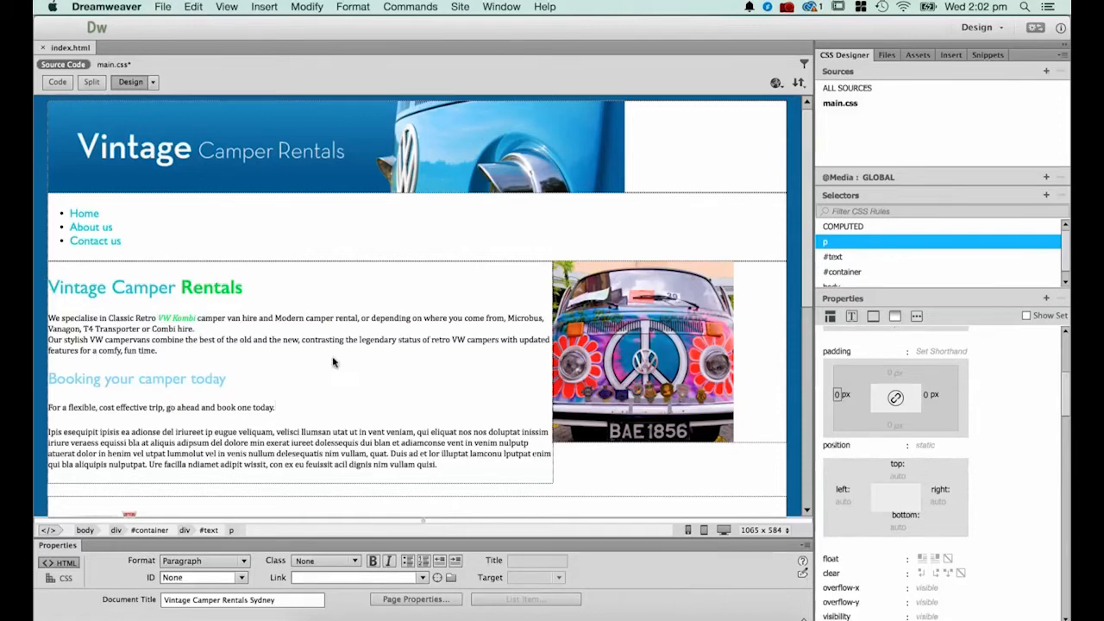
pyautogui.moveTo(289, 326)
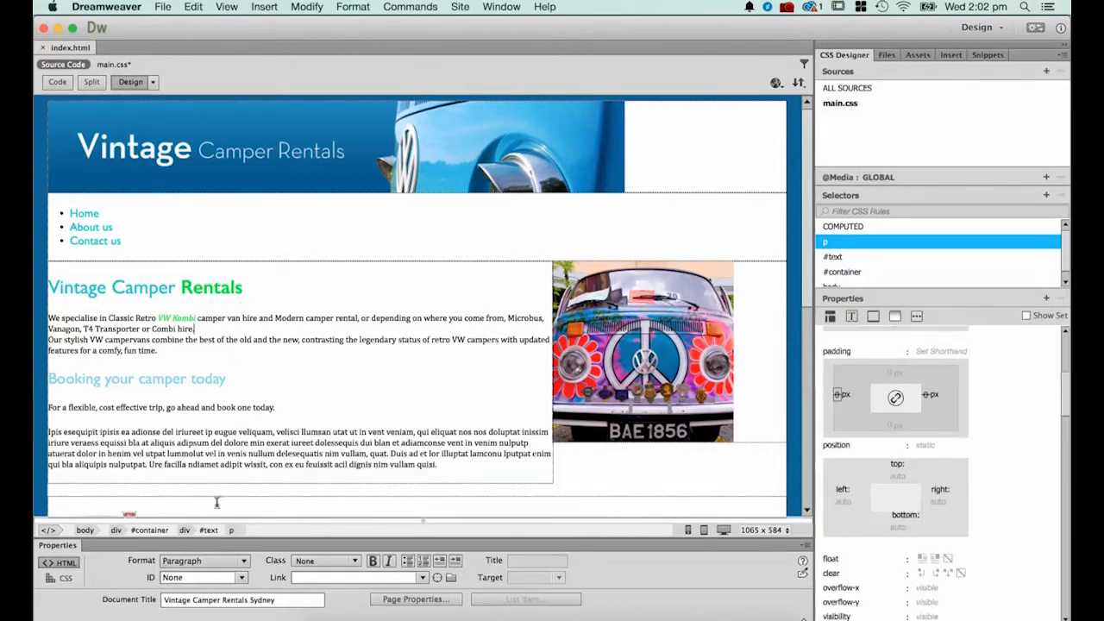
pyautogui.click(182, 530)
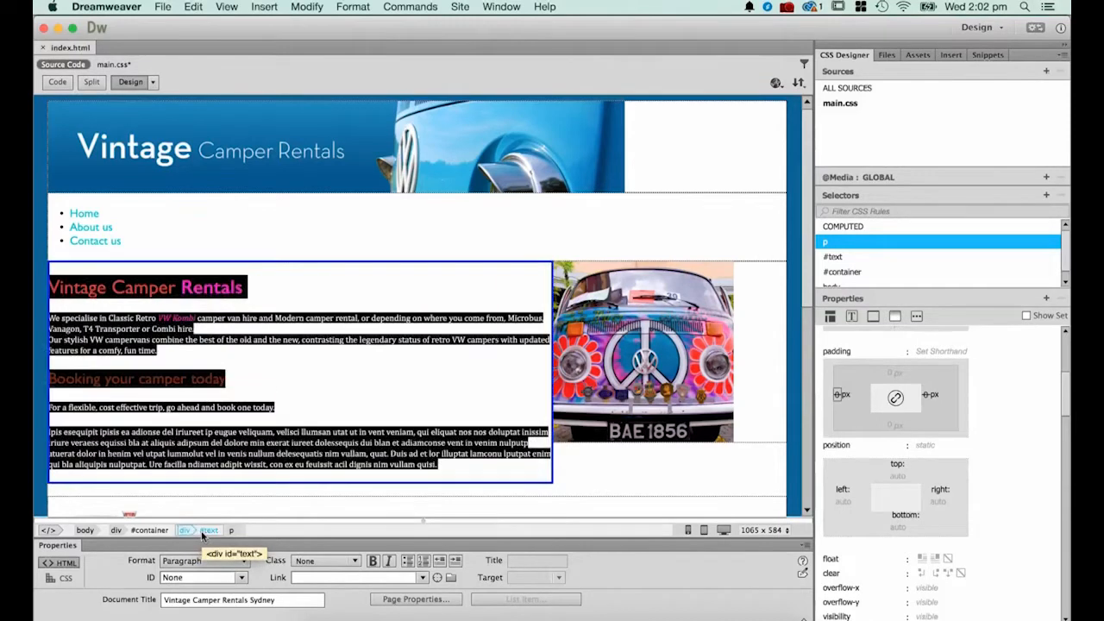
pyautogui.click(184, 529)
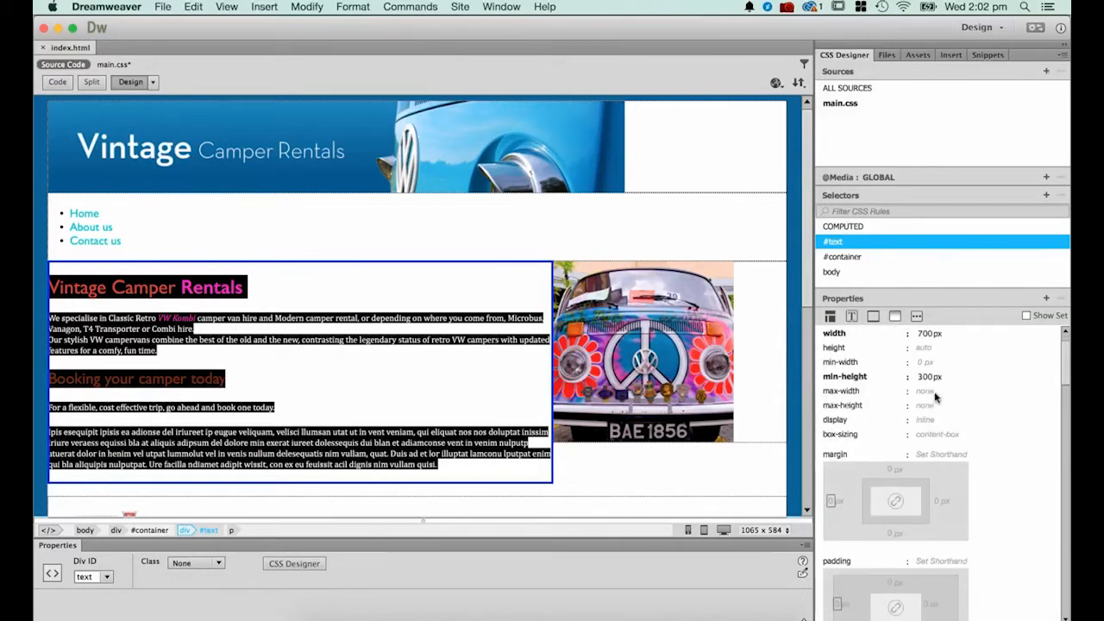
pyautogui.scroll(-3)
pyautogui.write('4')
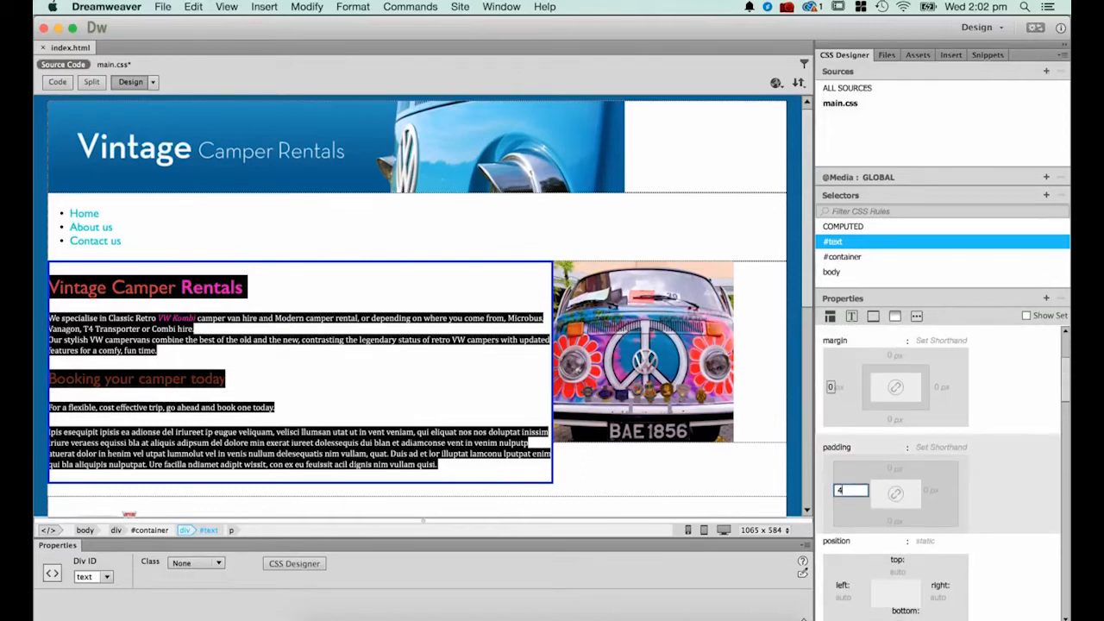
pyautogui.write('0 px')
pyautogui.click(932, 490)
pyautogui.write('20')
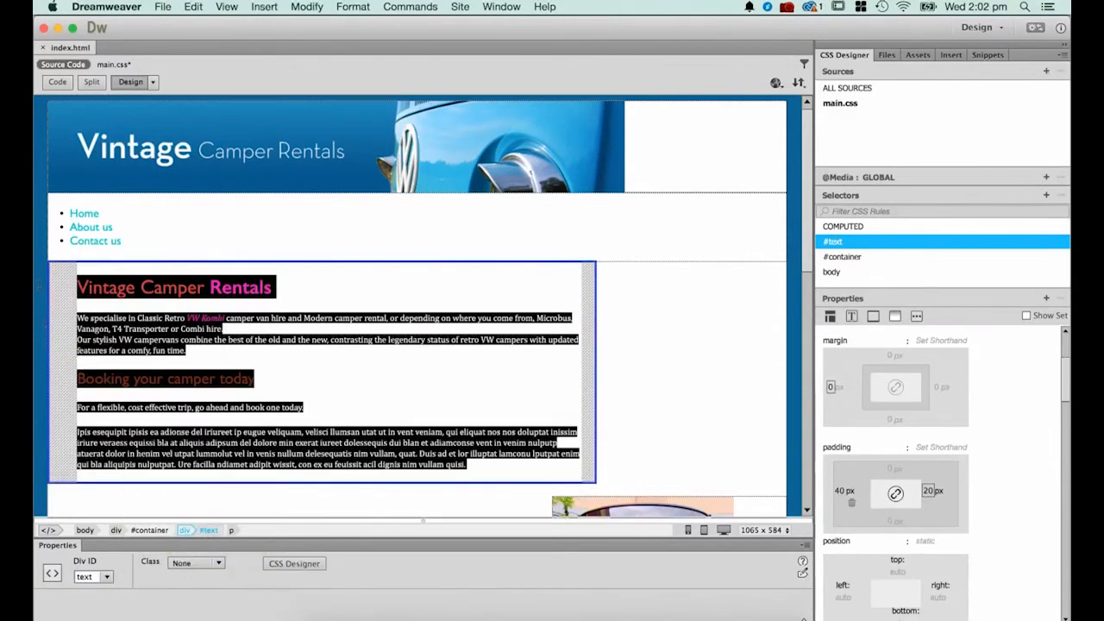
pyautogui.moveTo(590, 265)
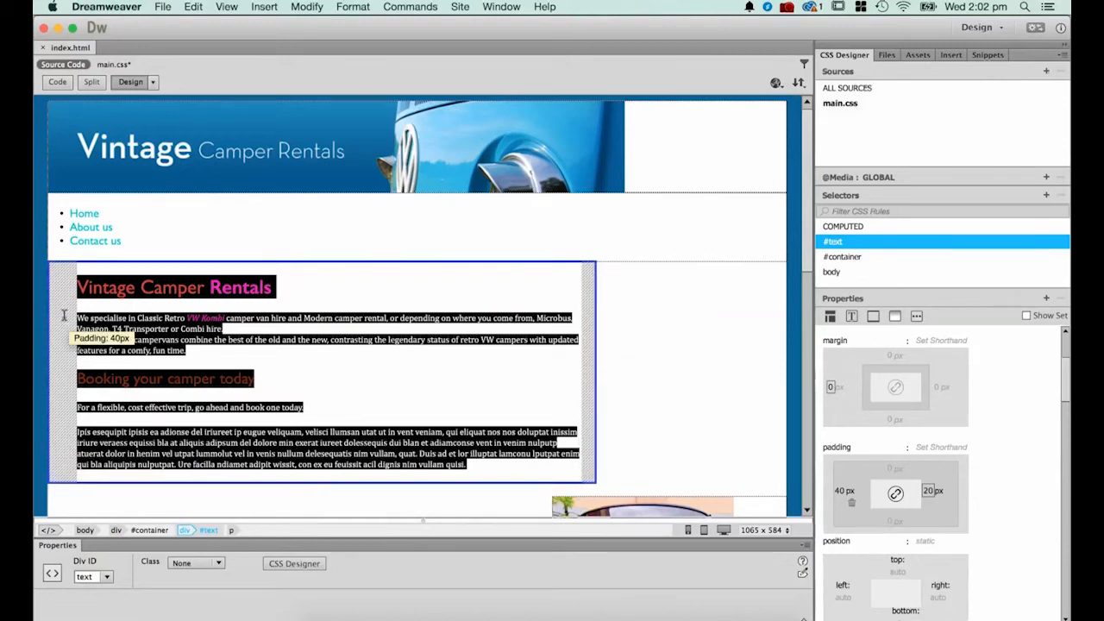
pyautogui.moveTo(642, 348)
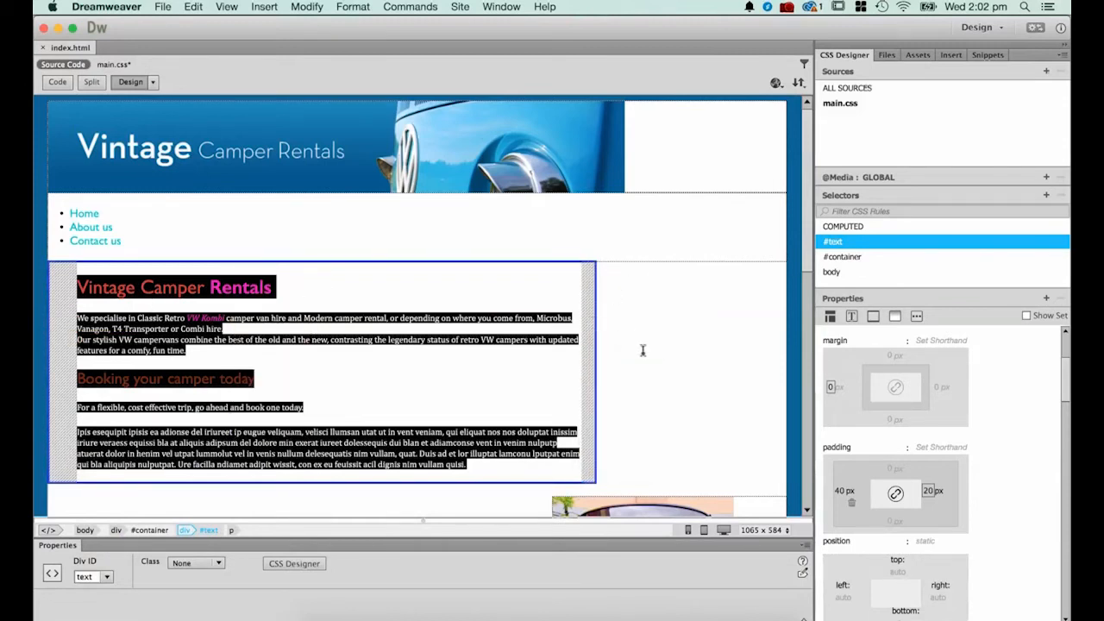
# Step: Scroll the design view to check the #text div's 700px width, float and padding
pyautogui.scroll(-3)
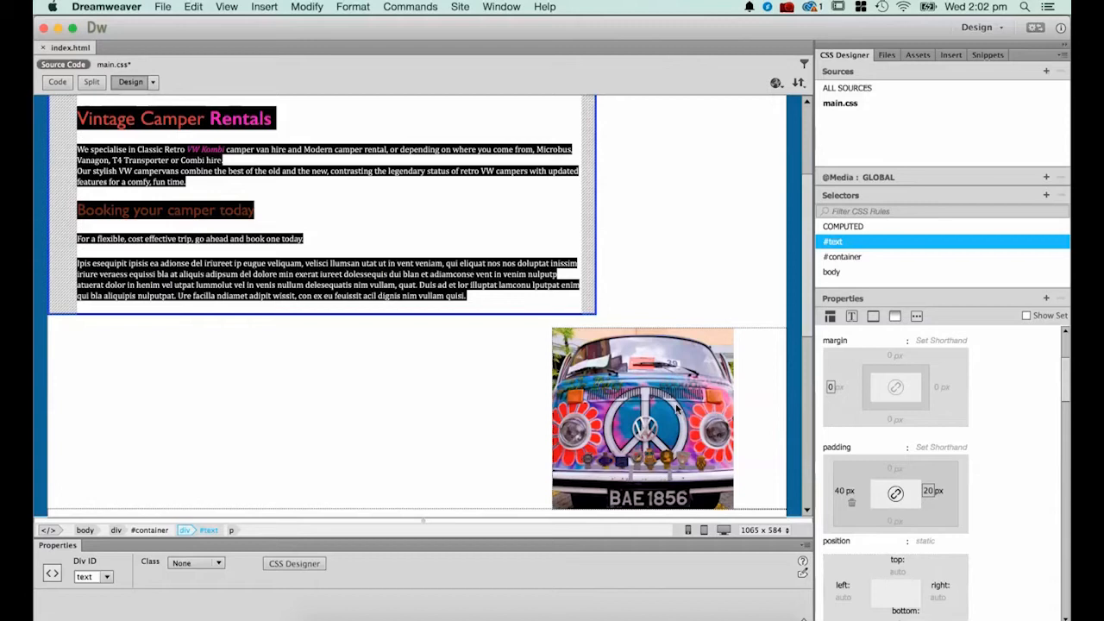
pyautogui.moveTo(65, 250)
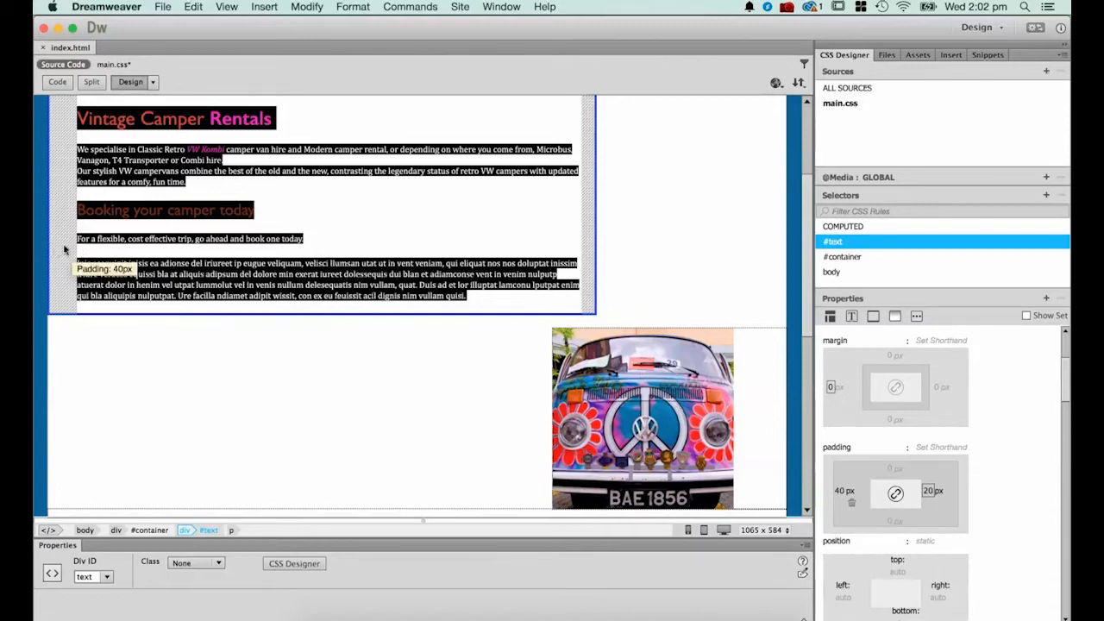
pyautogui.moveTo(584, 245)
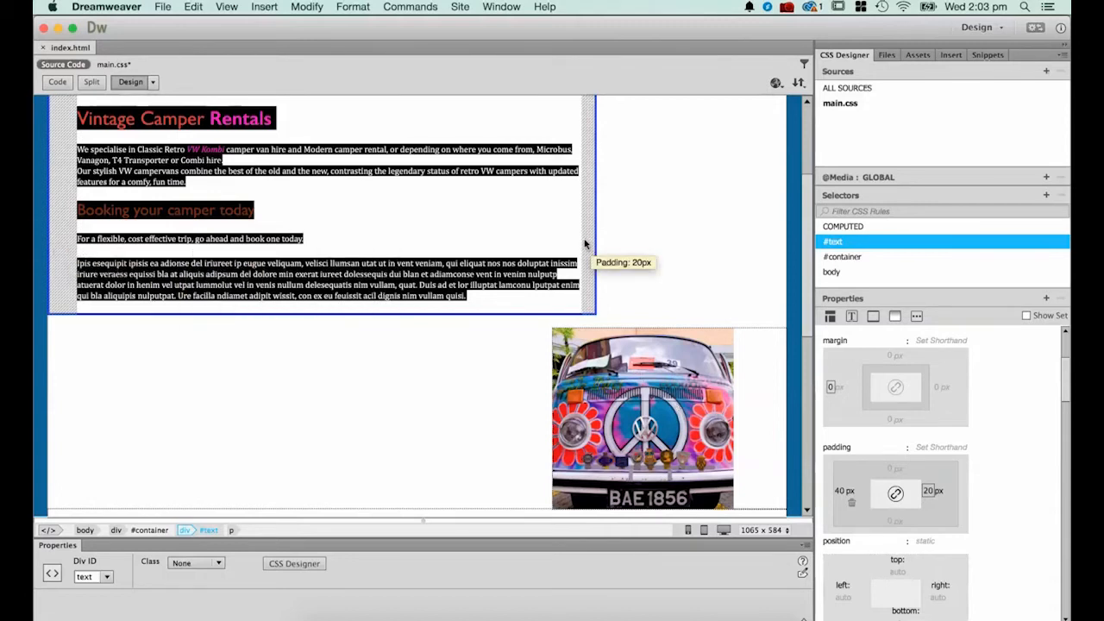
pyautogui.moveTo(614, 170)
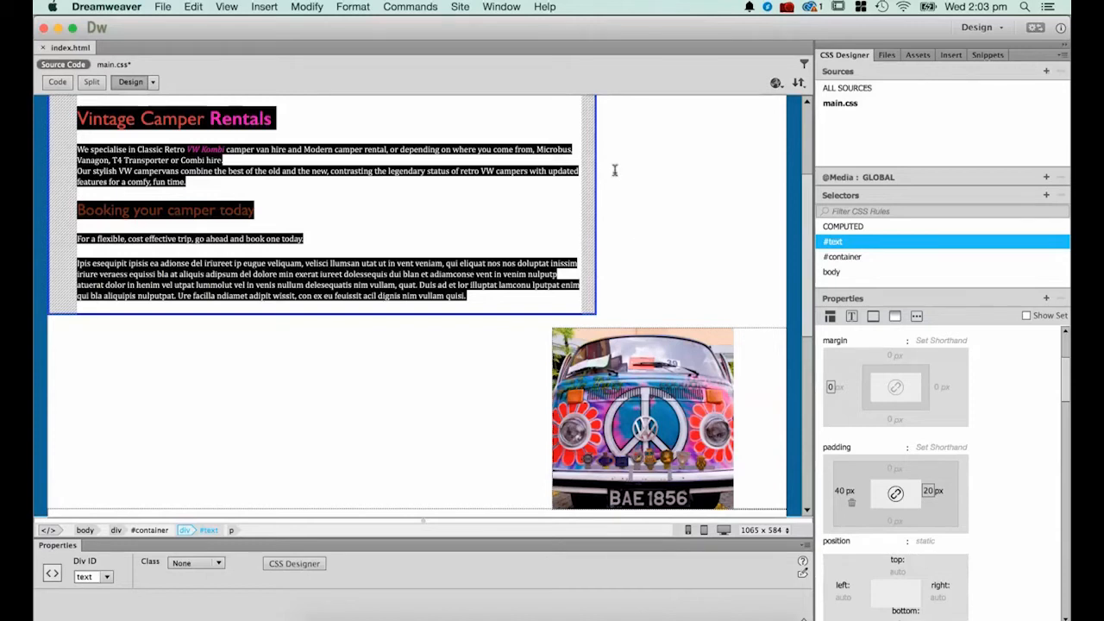
pyautogui.scroll(3)
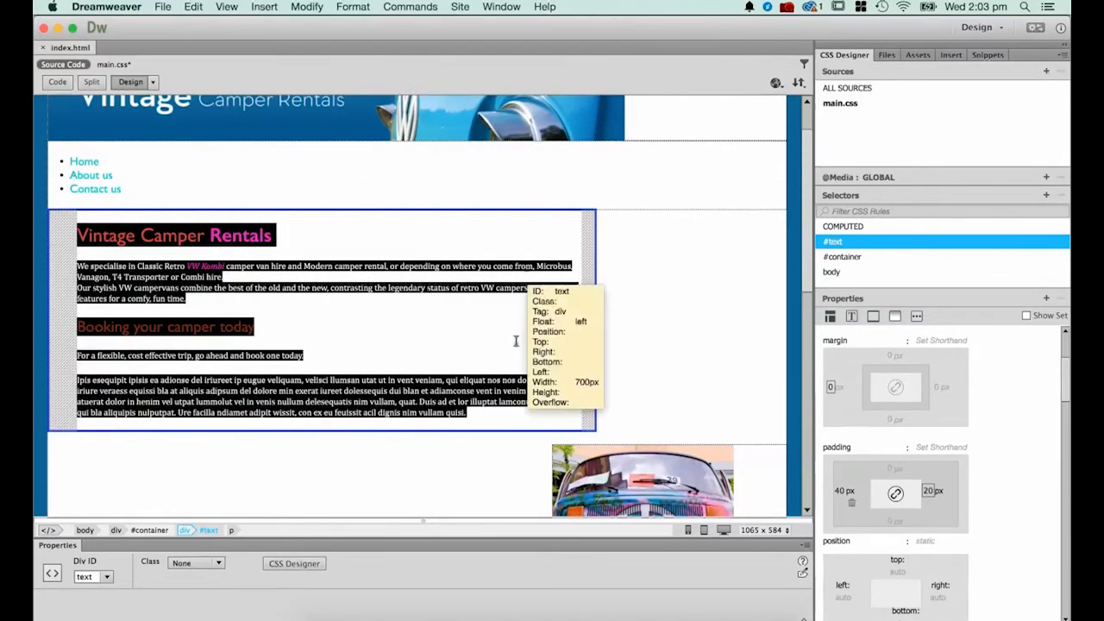
pyautogui.moveTo(412, 296)
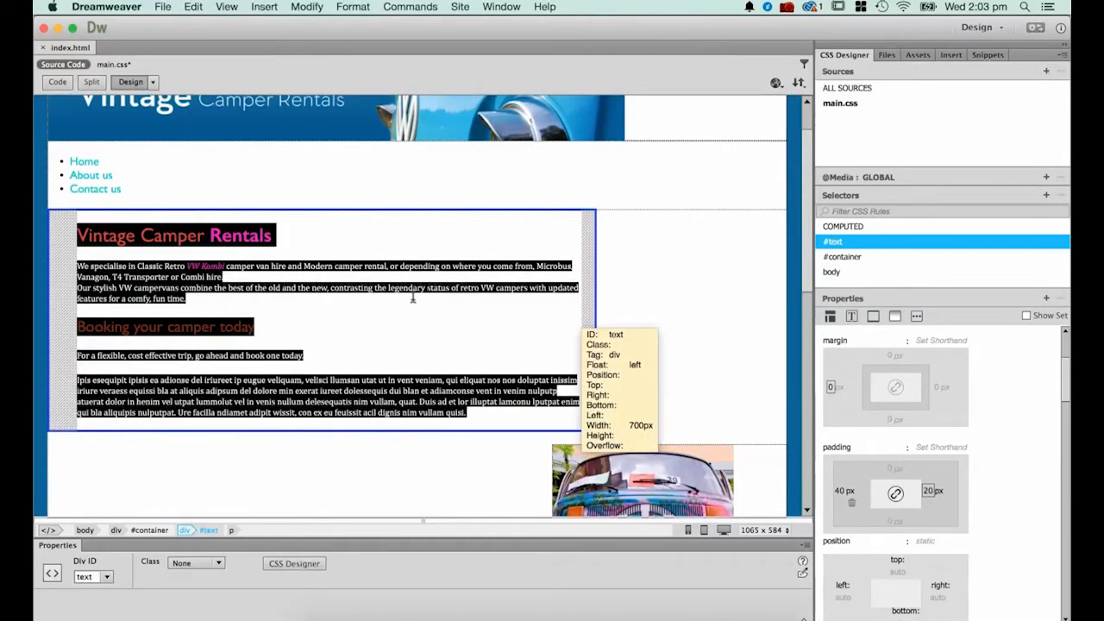
pyautogui.moveTo(428, 300)
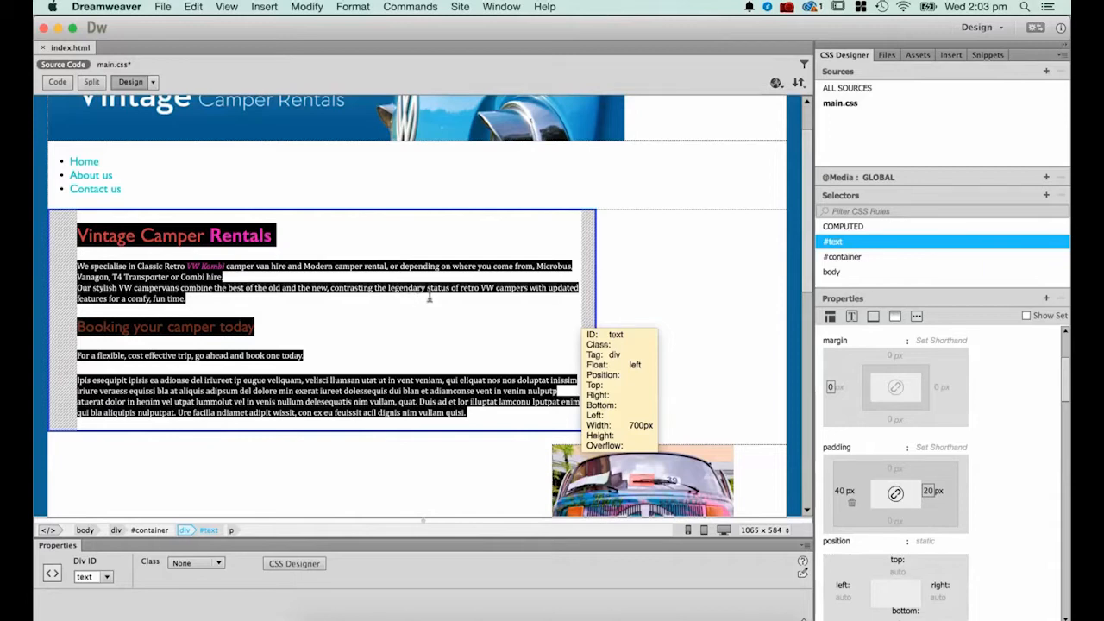
pyautogui.moveTo(320, 267)
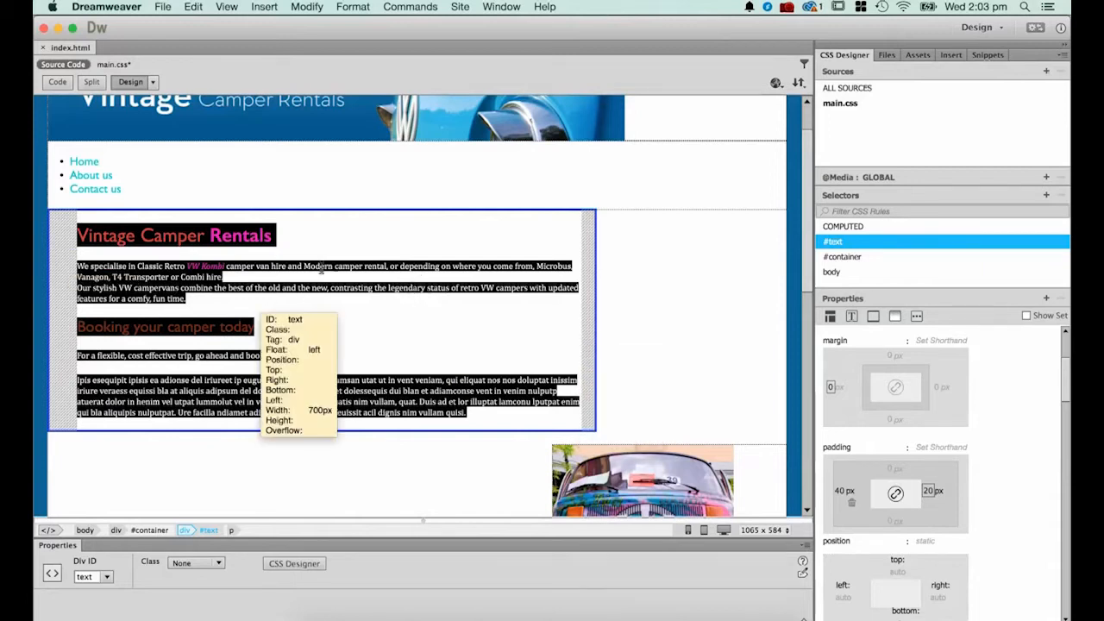
pyautogui.moveTo(359, 252)
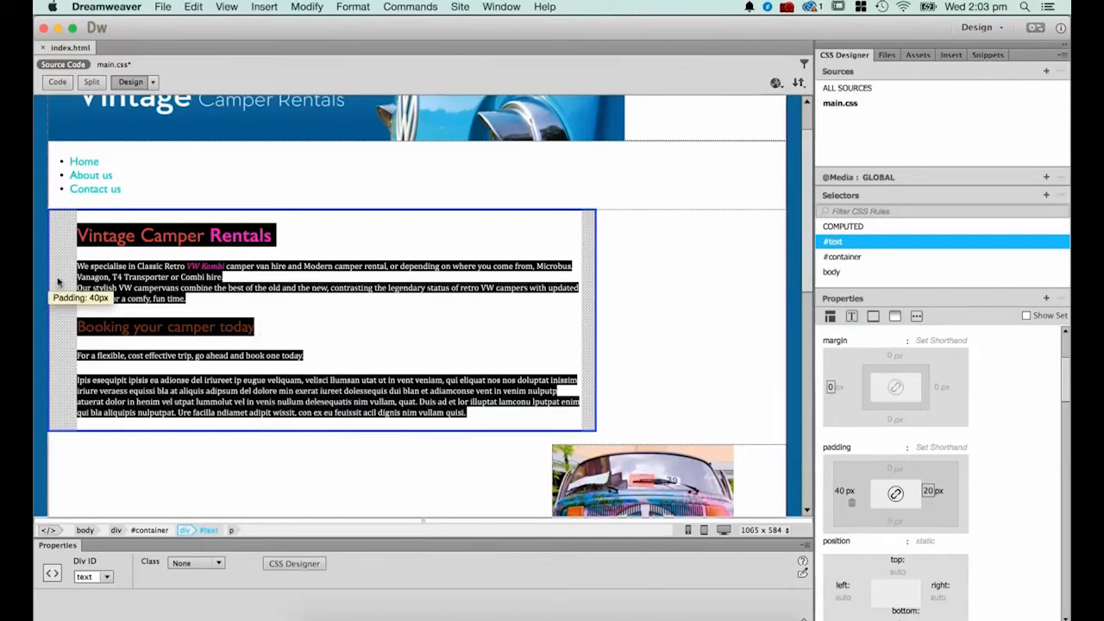
pyautogui.moveTo(1008, 450)
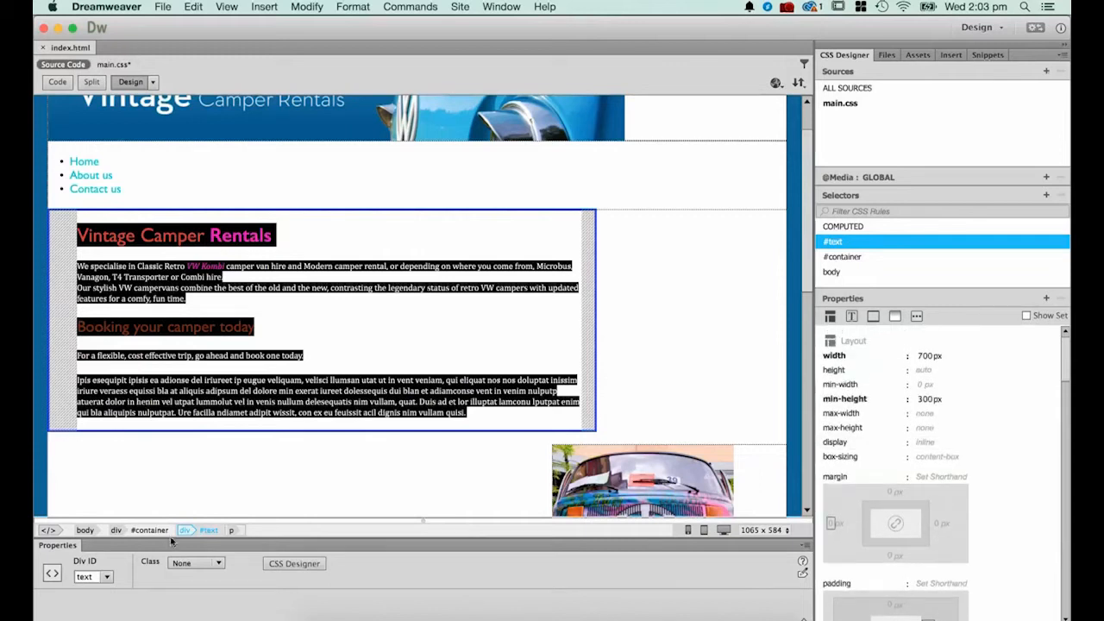
pyautogui.moveTo(186, 530)
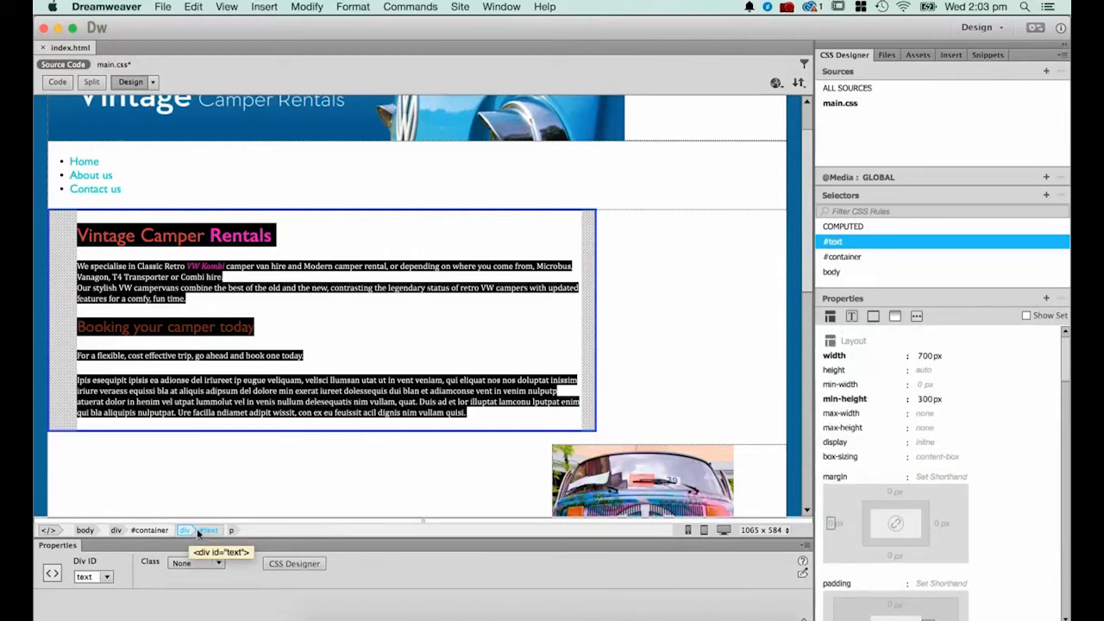
pyautogui.moveTo(842, 427)
pyautogui.write('640')
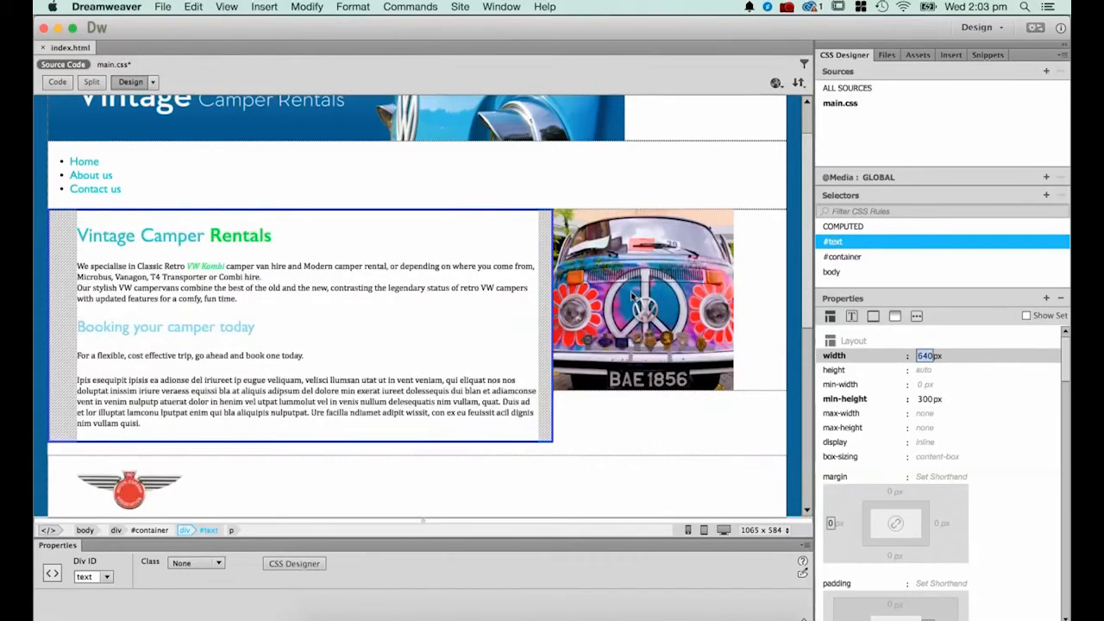
# Step: Reduce the #text div width from 700px to 640px so the camper photo sits beside the text
pyautogui.scroll(-3)
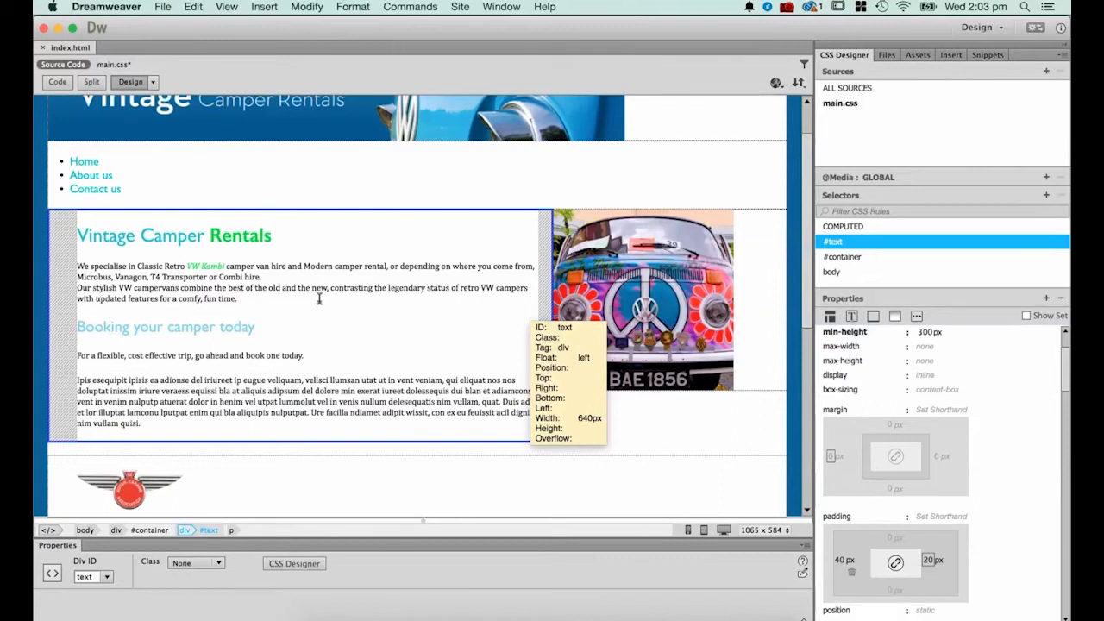
pyautogui.moveTo(281, 303)
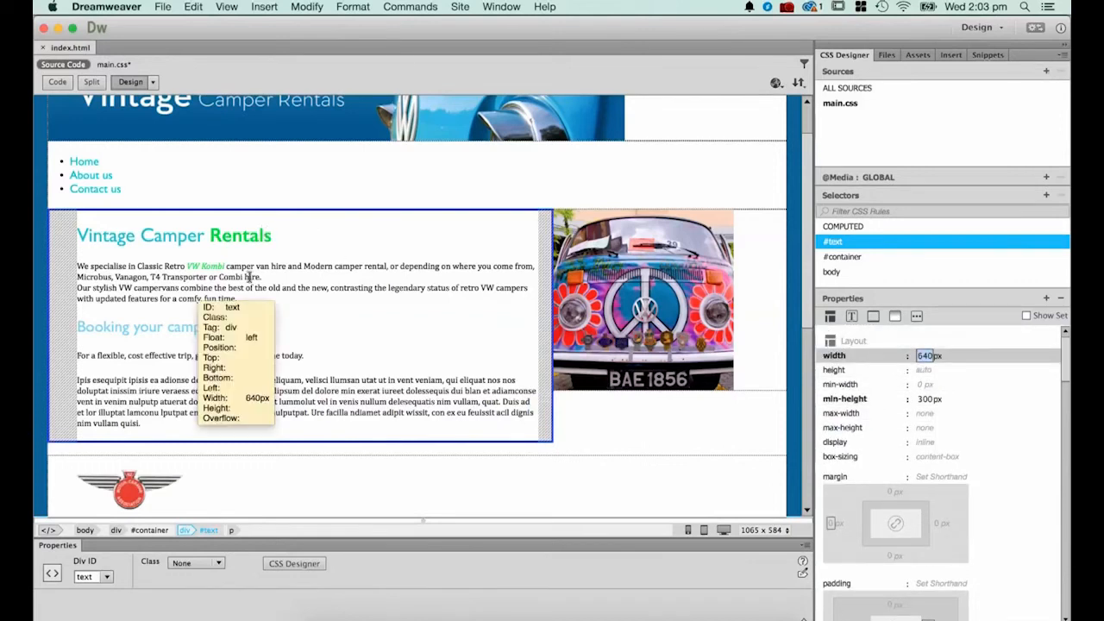
pyautogui.moveTo(303, 235)
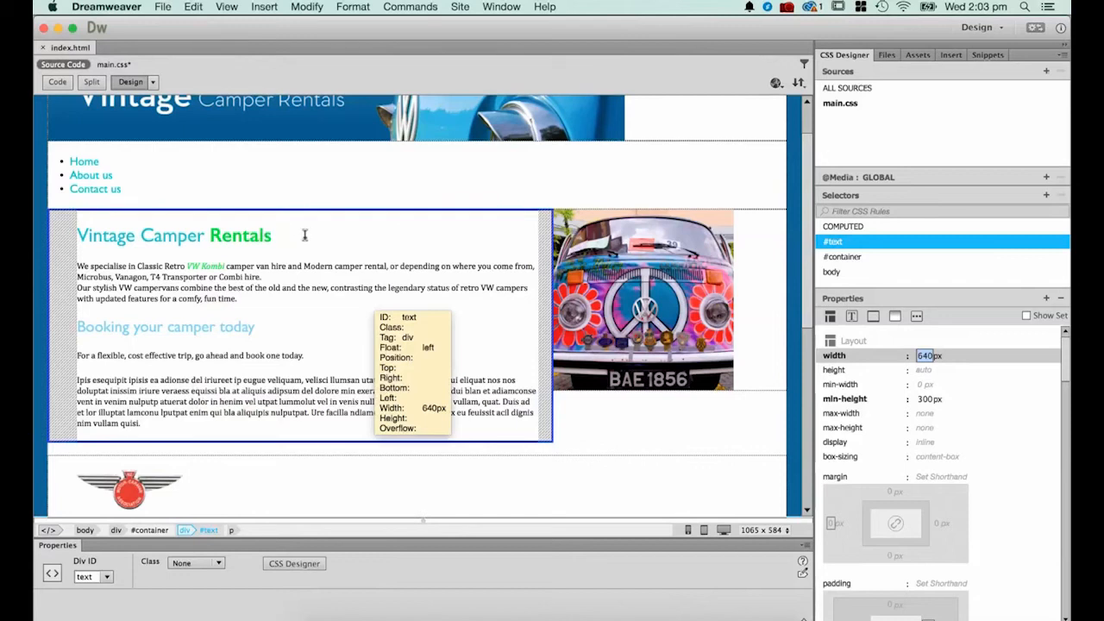
pyautogui.moveTo(249, 328)
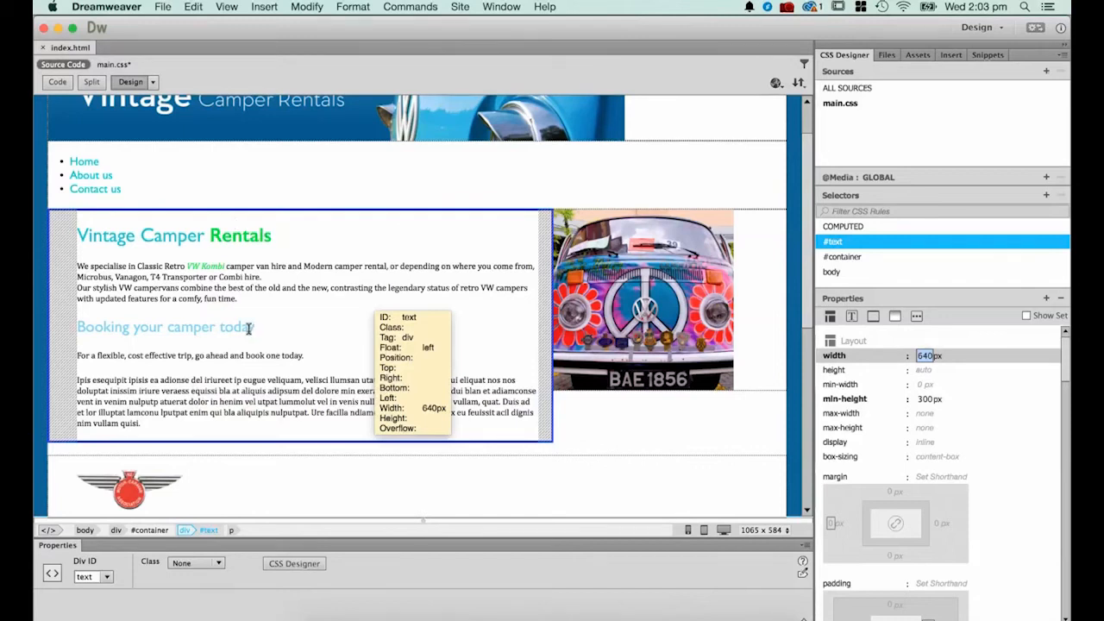
pyautogui.moveTo(231, 296)
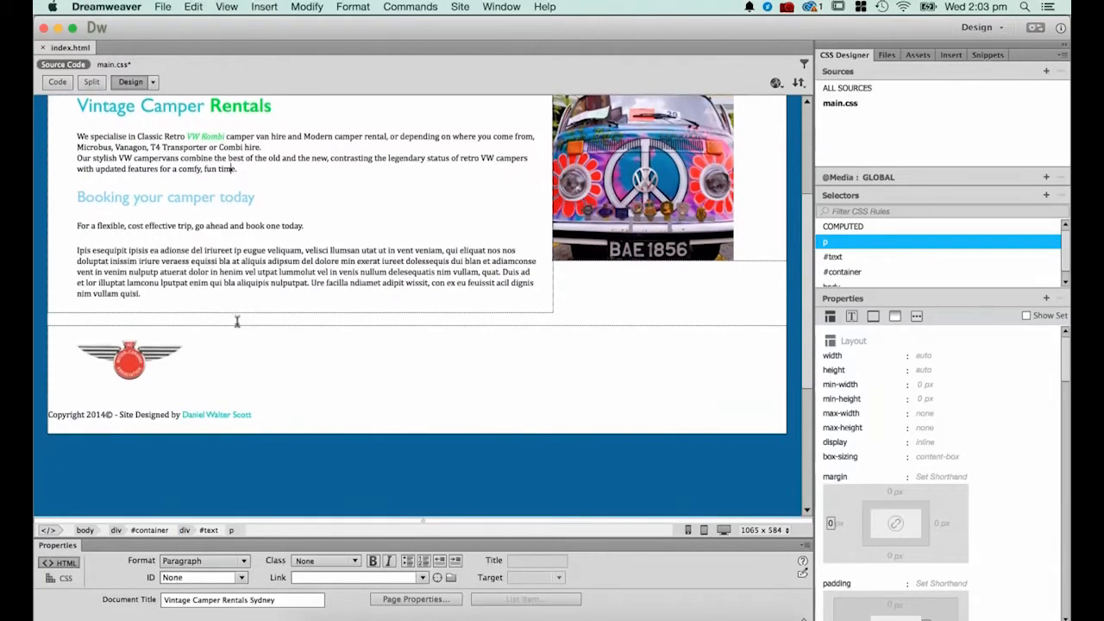
# Step: Select the #footer div via its winged logo and give it 40px padding in CSS Designer
pyautogui.click(128, 361)
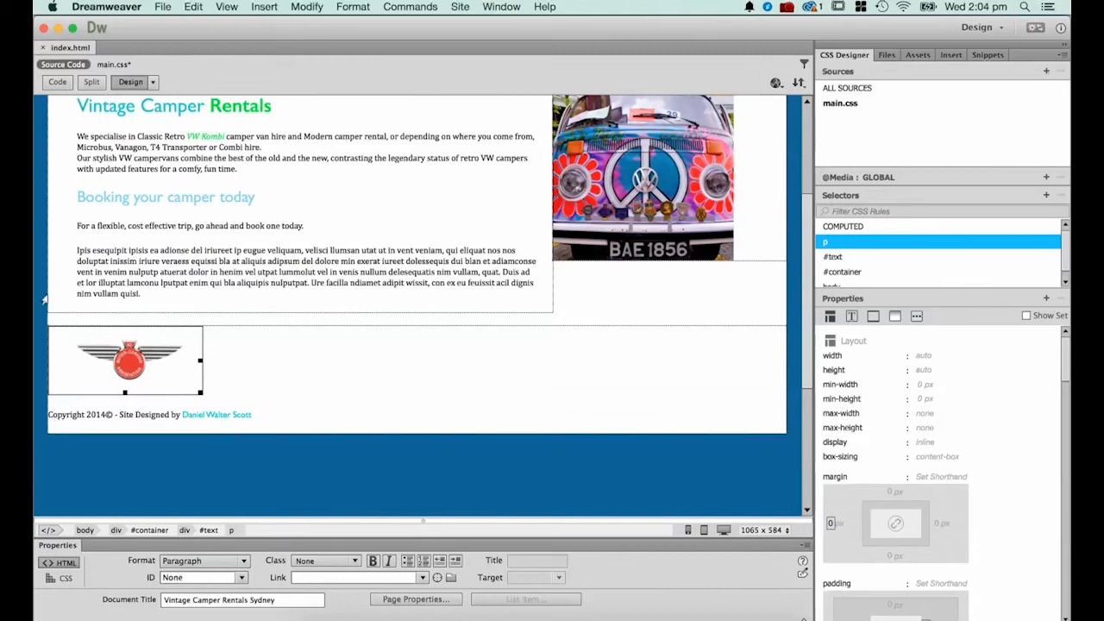
pyautogui.moveTo(78, 381)
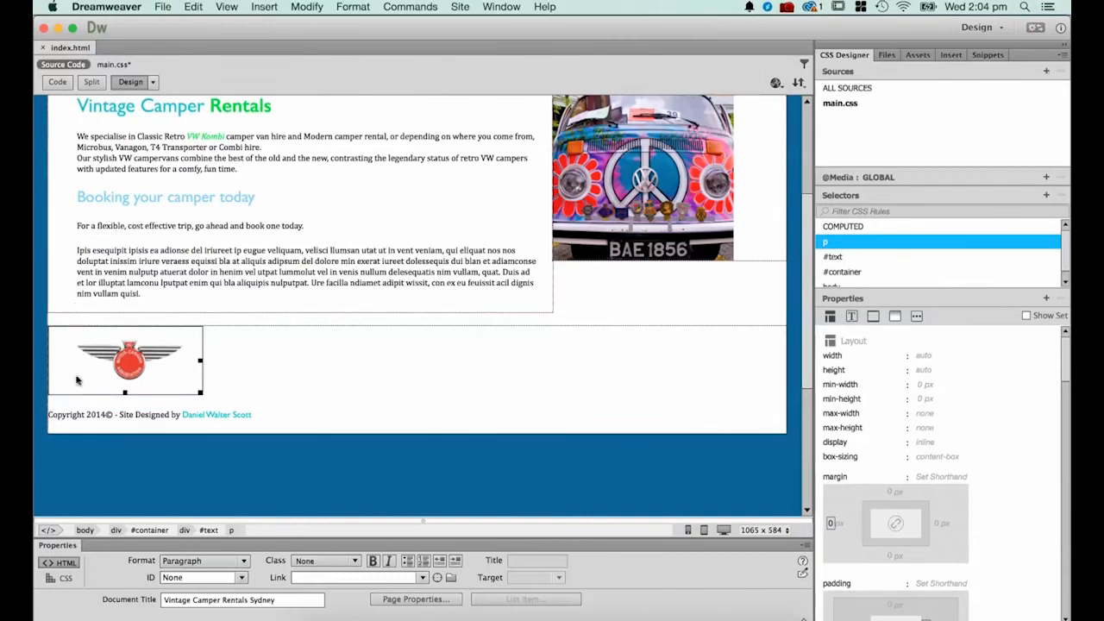
pyautogui.moveTo(330, 391)
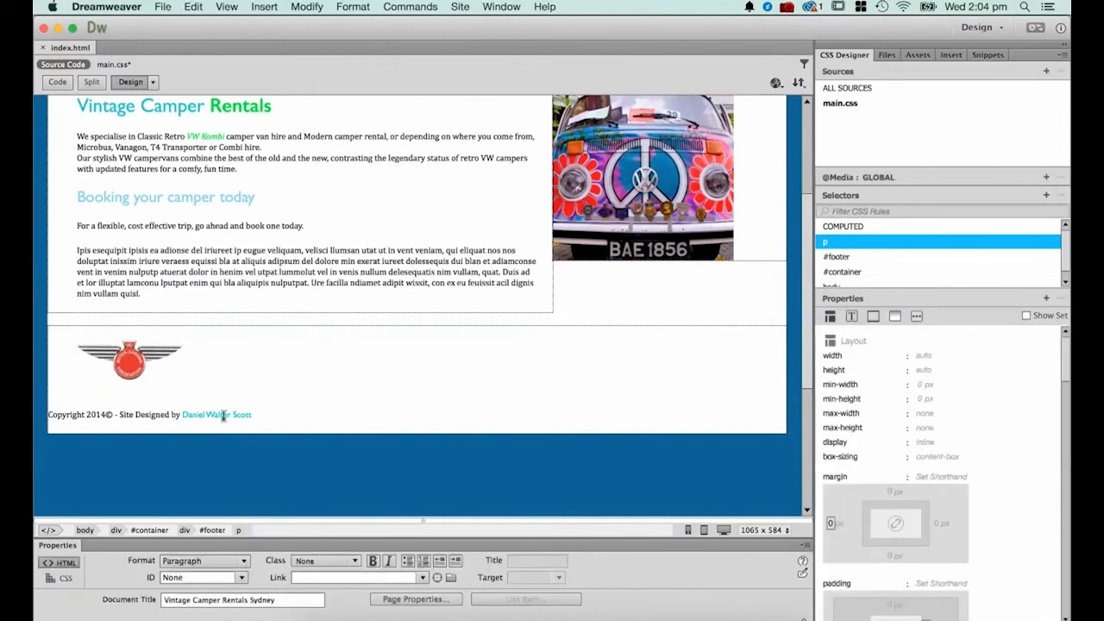
pyautogui.click(212, 529)
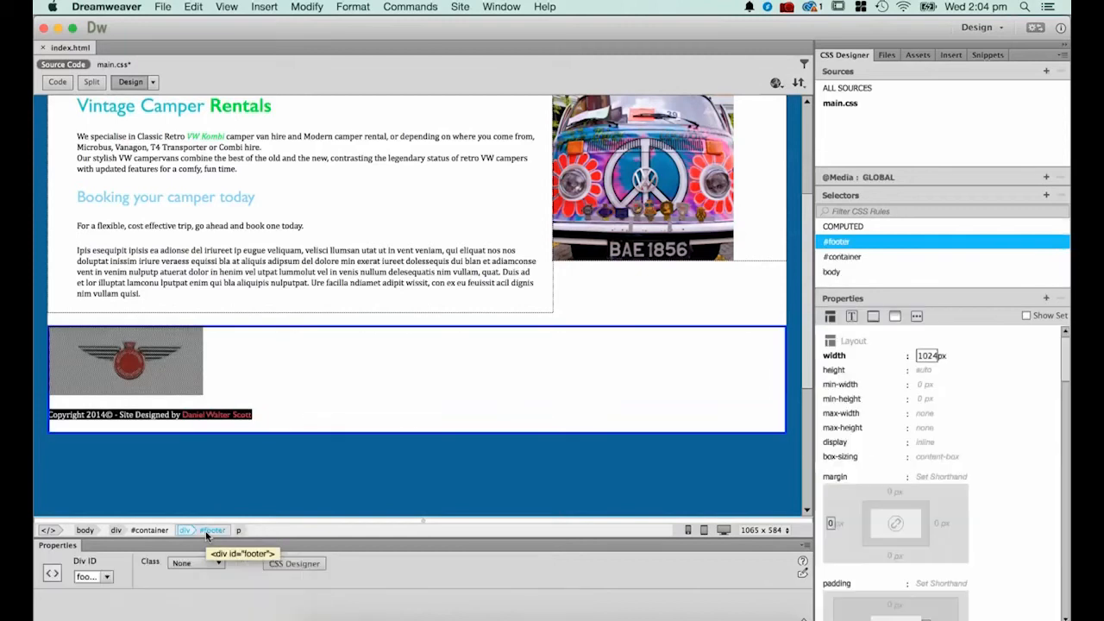
pyautogui.moveTo(923, 414)
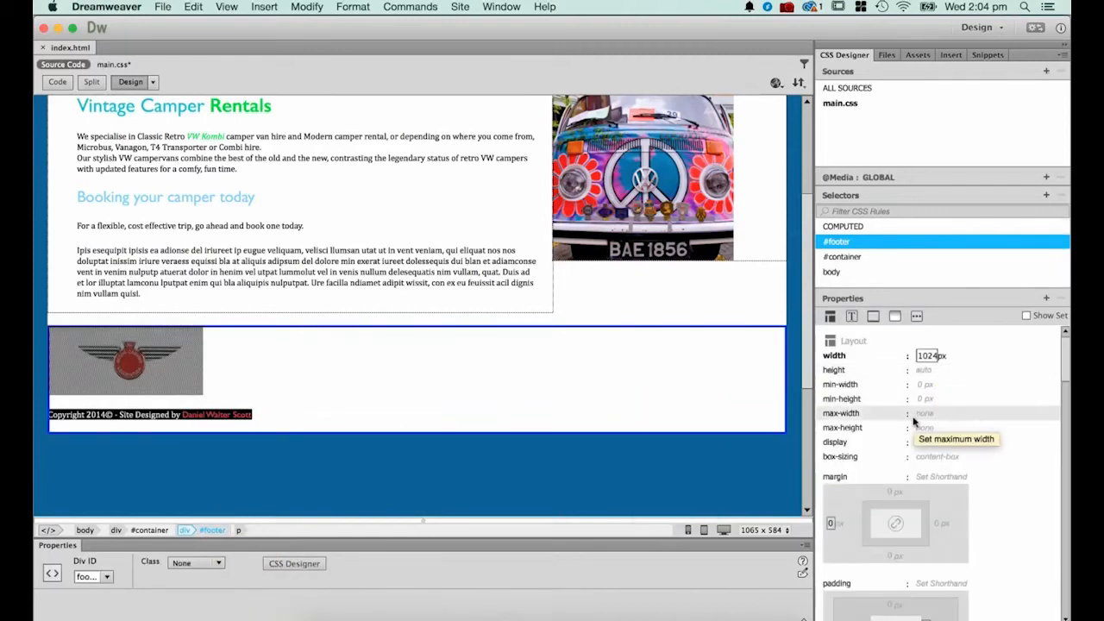
pyautogui.scroll(-3)
pyautogui.write('40')
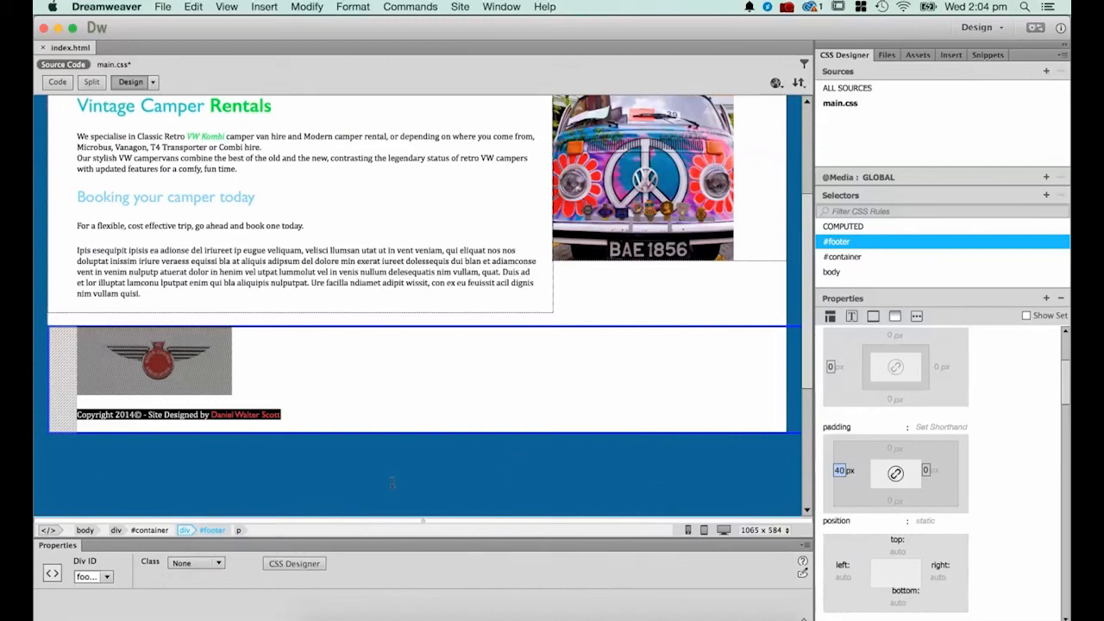
pyautogui.moveTo(625, 423)
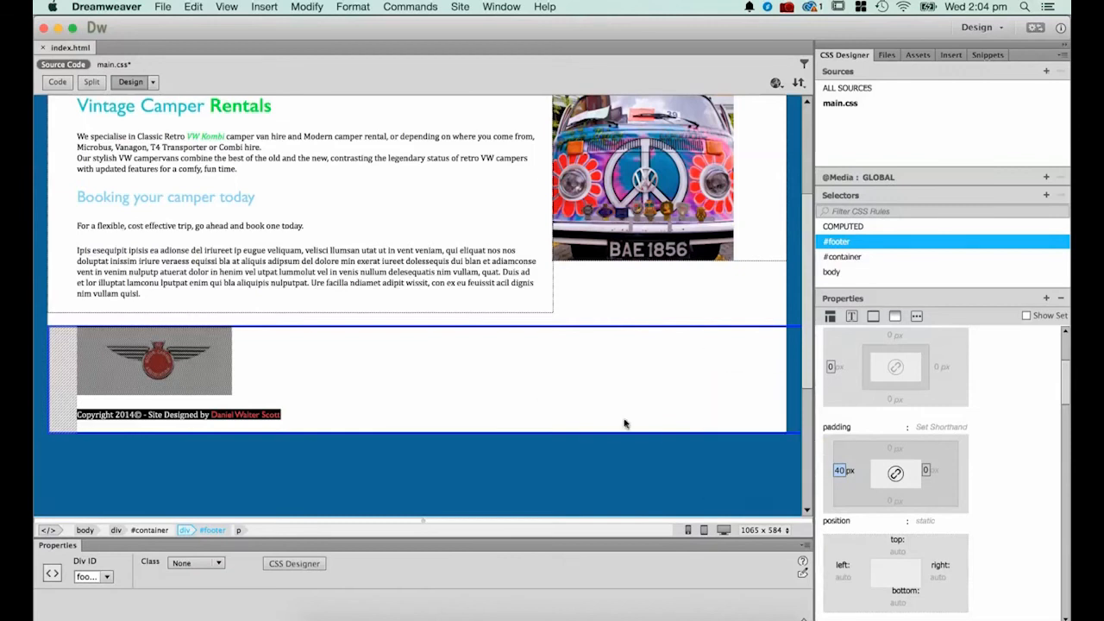